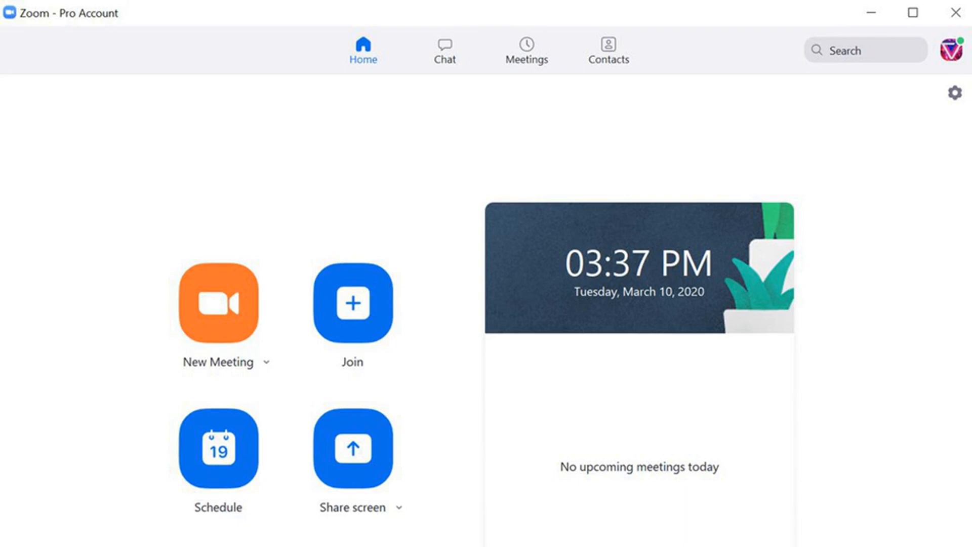
# - Apply the Earth-from-space image as the Zoom virtual background behind the webcam
pyautogui.click(954, 93)
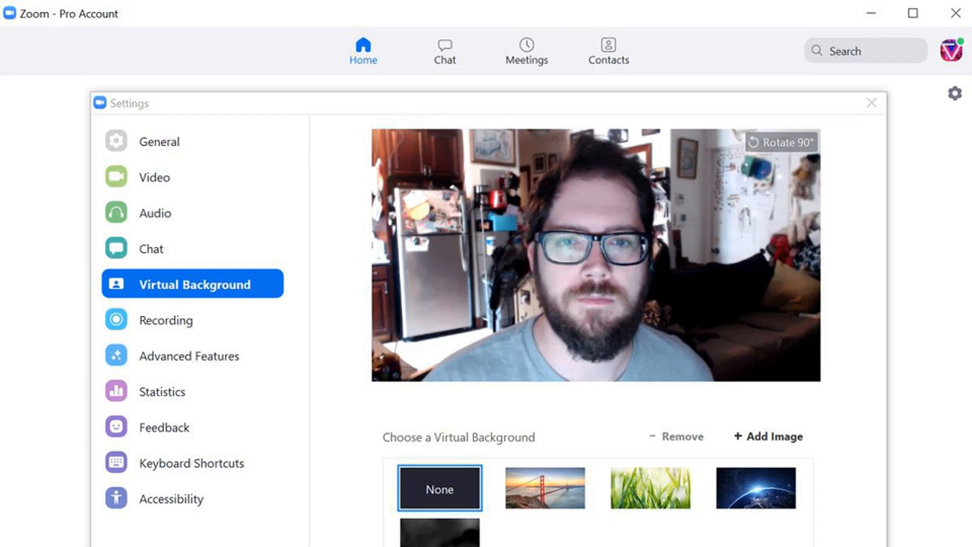
pyautogui.click(755, 489)
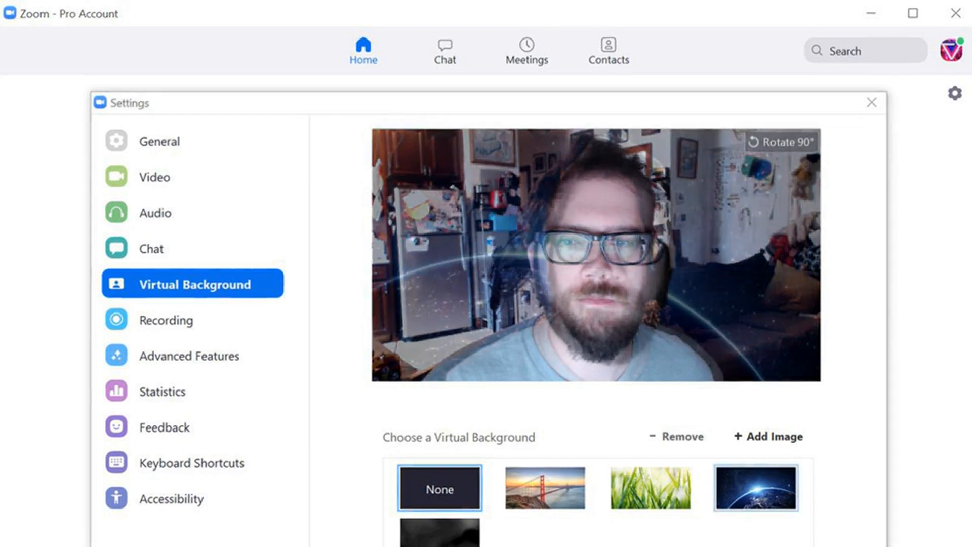
pyautogui.click(755, 487)
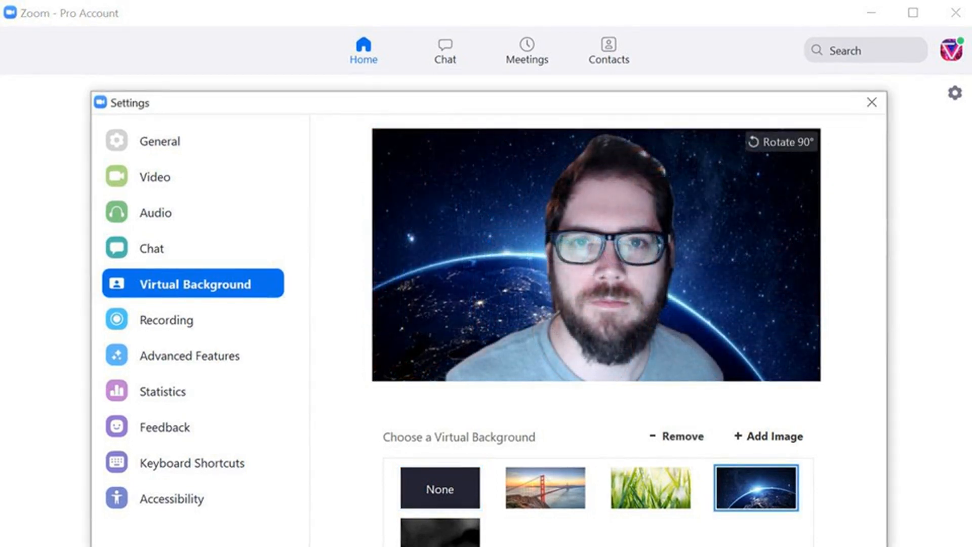